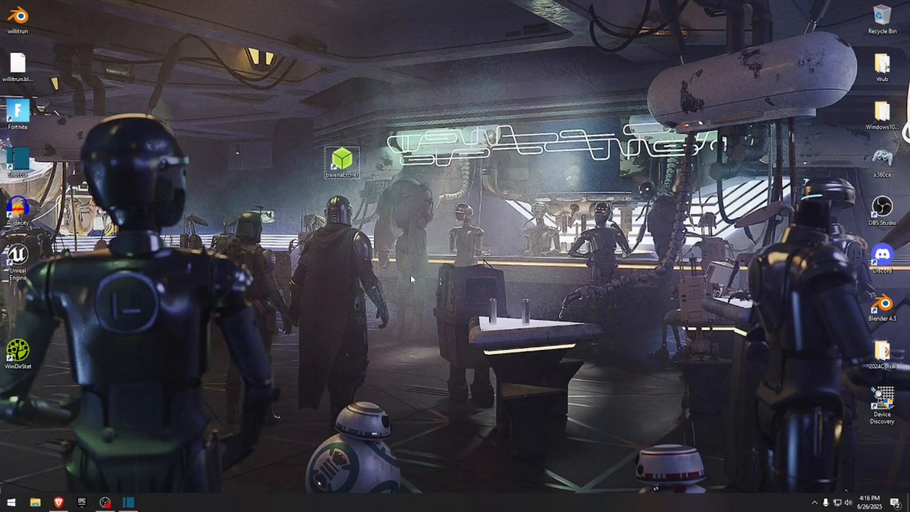
pyautogui.moveTo(429, 227)
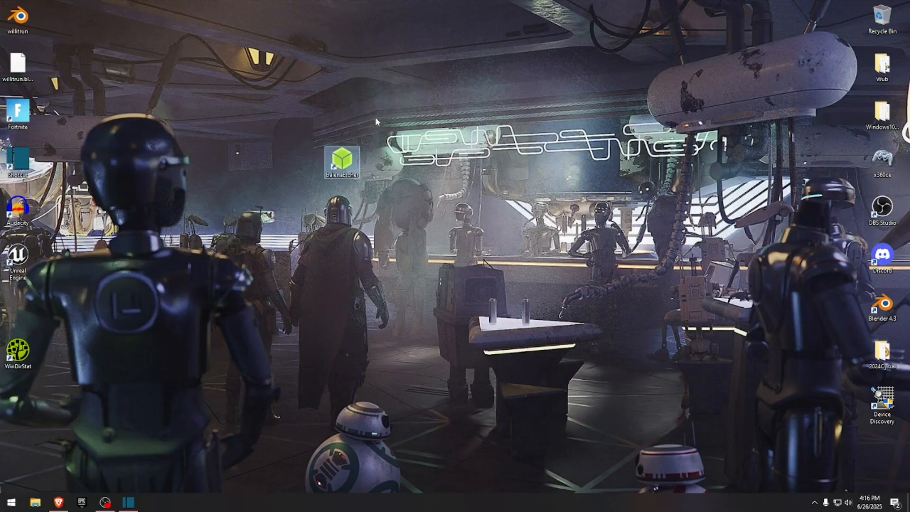
pyautogui.moveTo(456, 302)
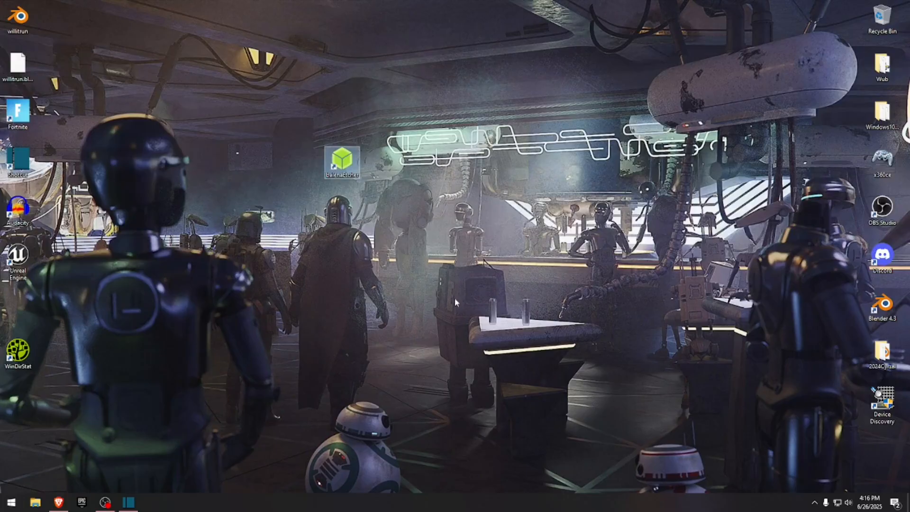
pyautogui.moveTo(480, 307)
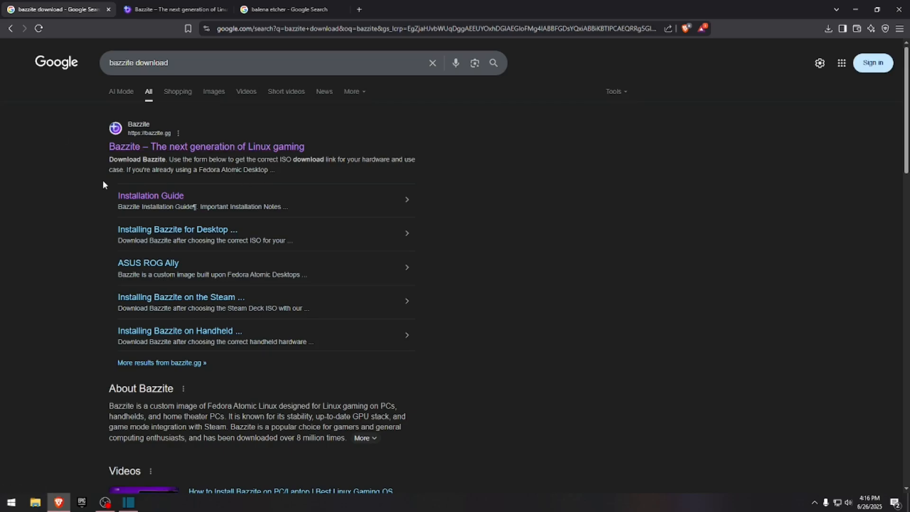
# Reach the bazzite.gg download form and set the hardware to Other Laptop
pyautogui.click(174, 9)
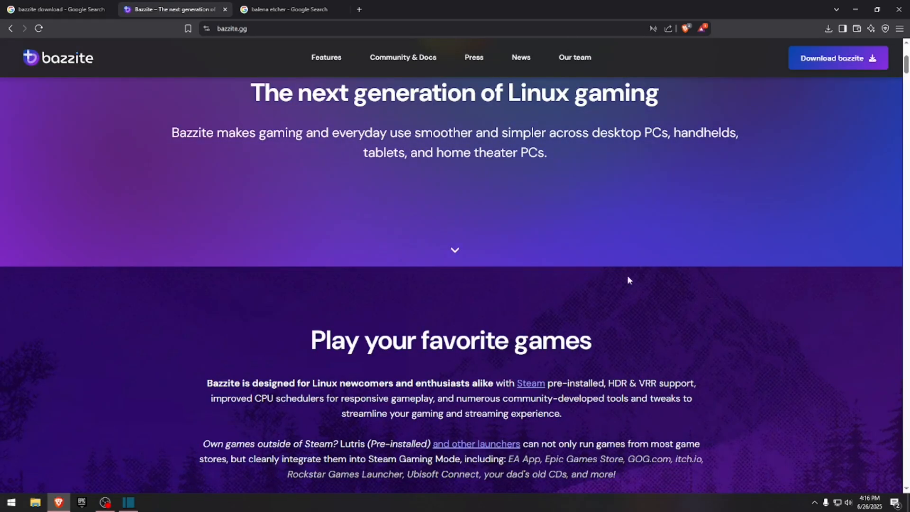
pyautogui.moveTo(817, 62)
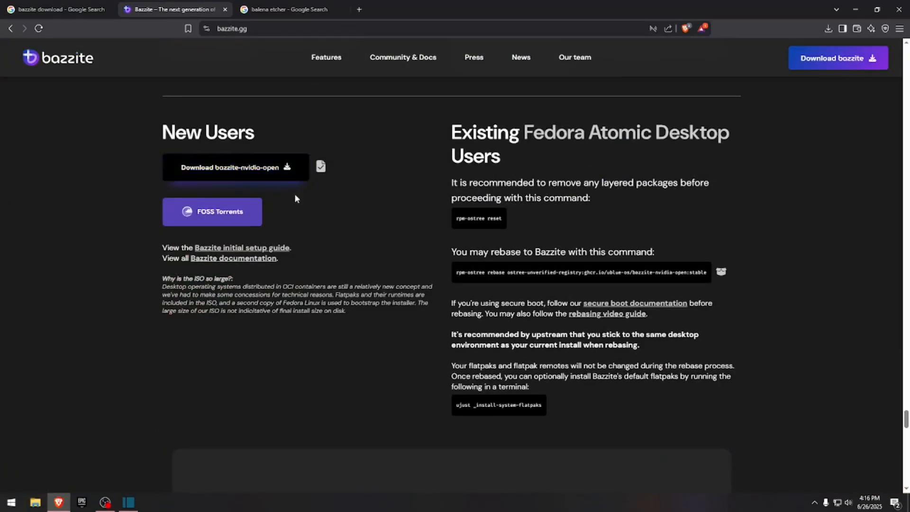
pyautogui.scroll(3)
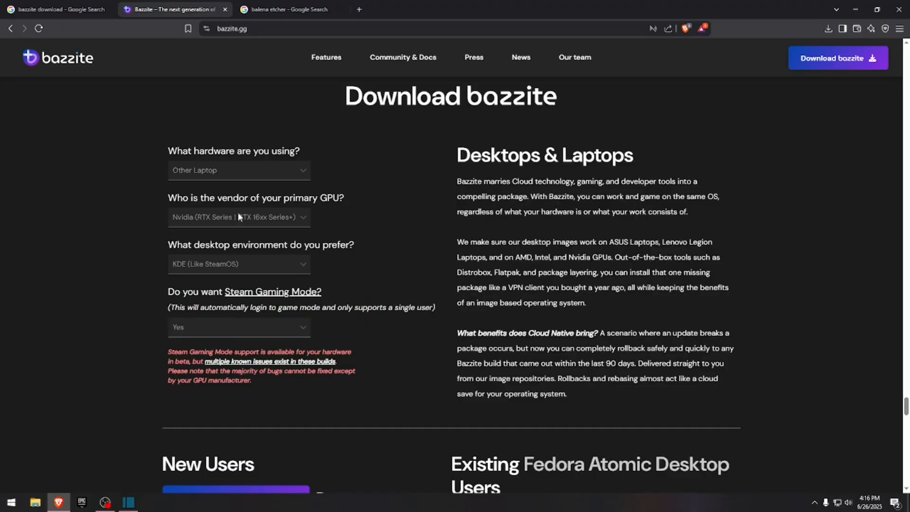
pyautogui.click(238, 170)
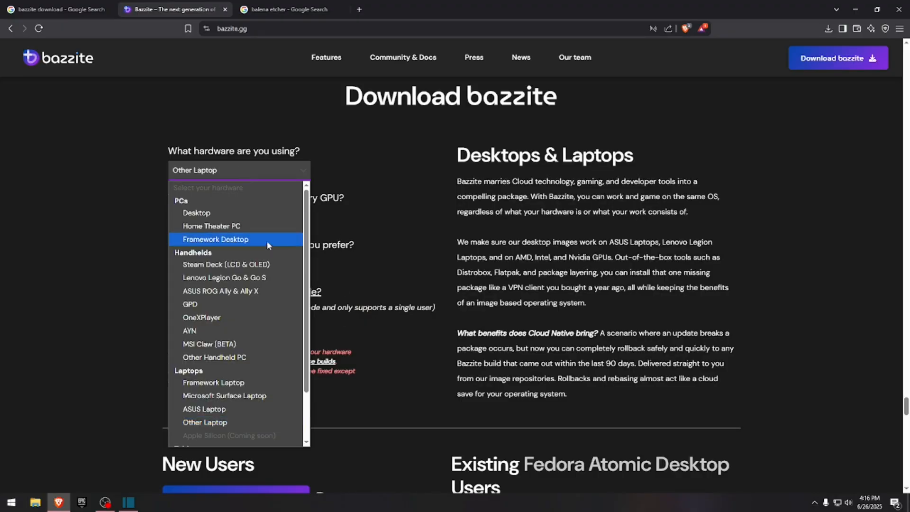
pyautogui.scroll(-3)
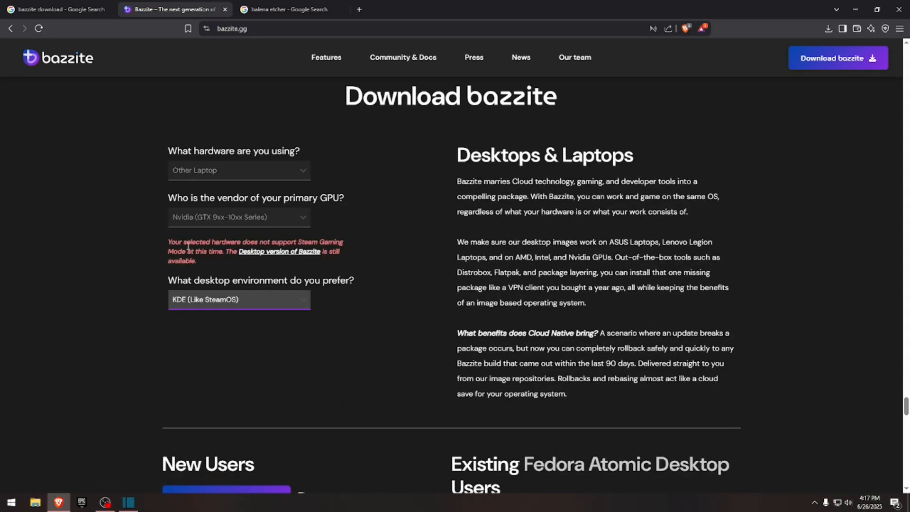
pyautogui.moveTo(176, 242); pyautogui.dragTo(196, 257)
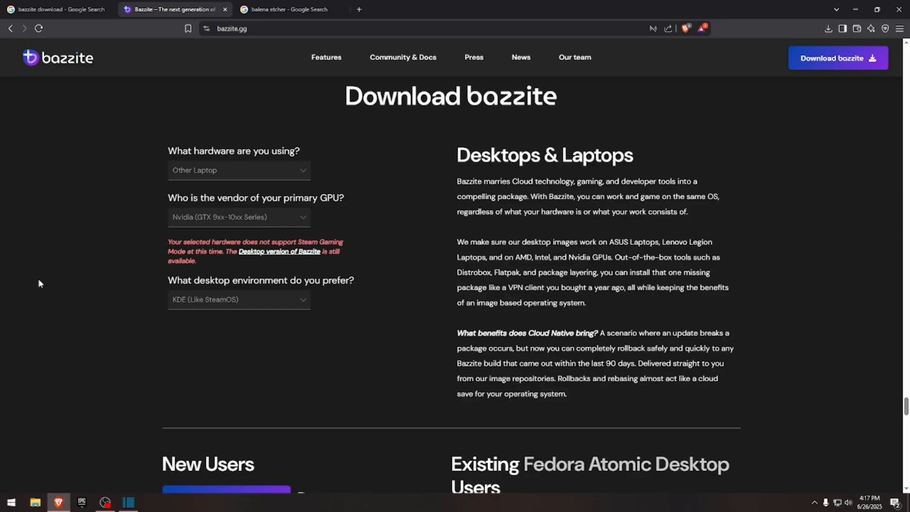
# Choose Nvidia (RTX | GTX 16xx+), KDE desktop, and Steam Gaming Mode Yes
pyautogui.click(238, 217)
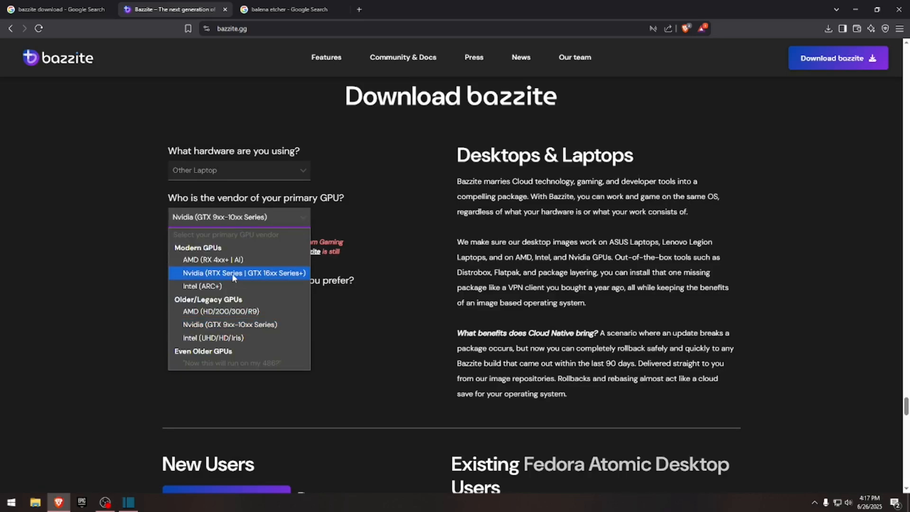
pyautogui.click(243, 274)
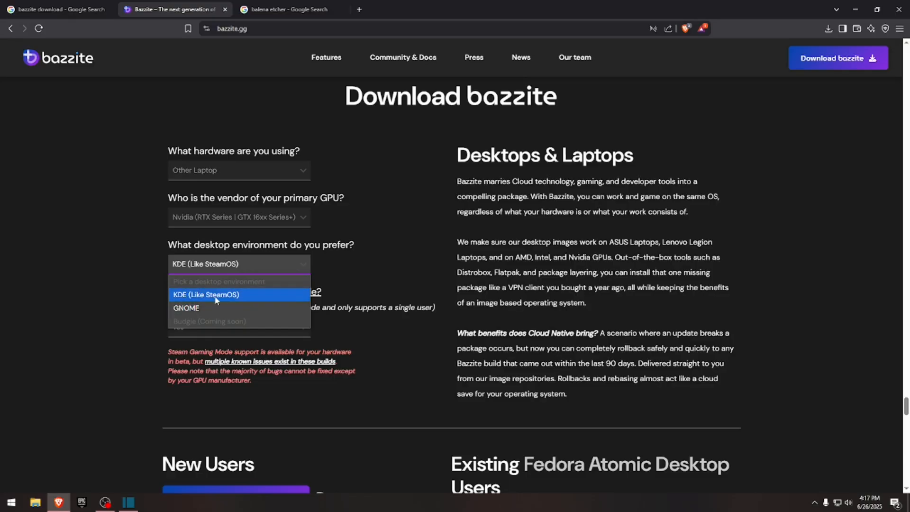
pyautogui.moveTo(192, 298)
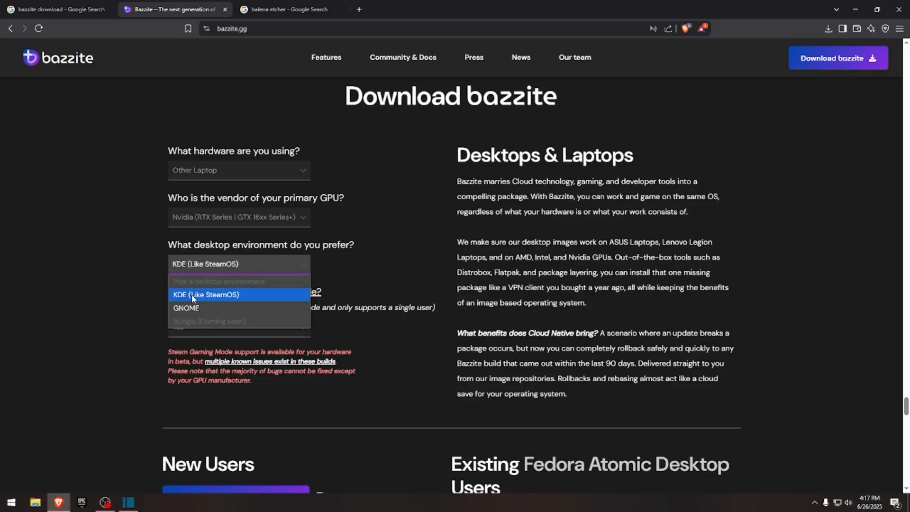
pyautogui.click(206, 296)
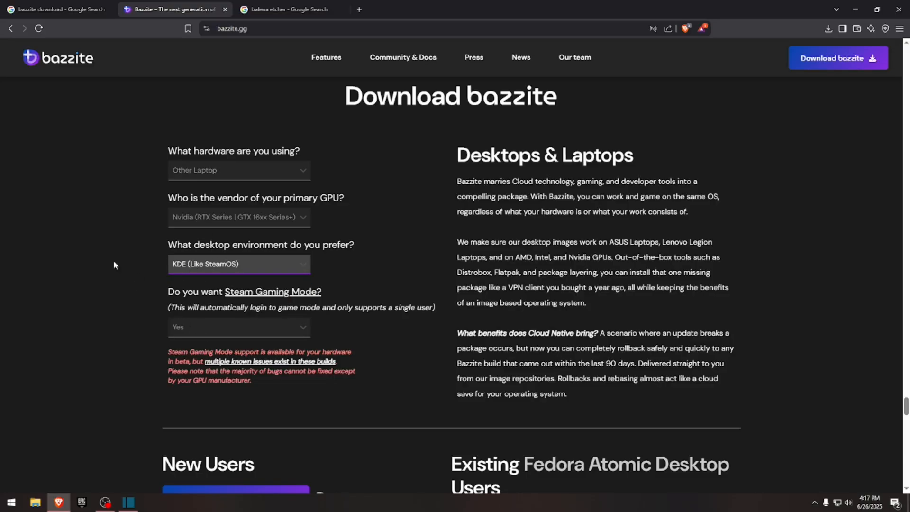
pyautogui.click(238, 327)
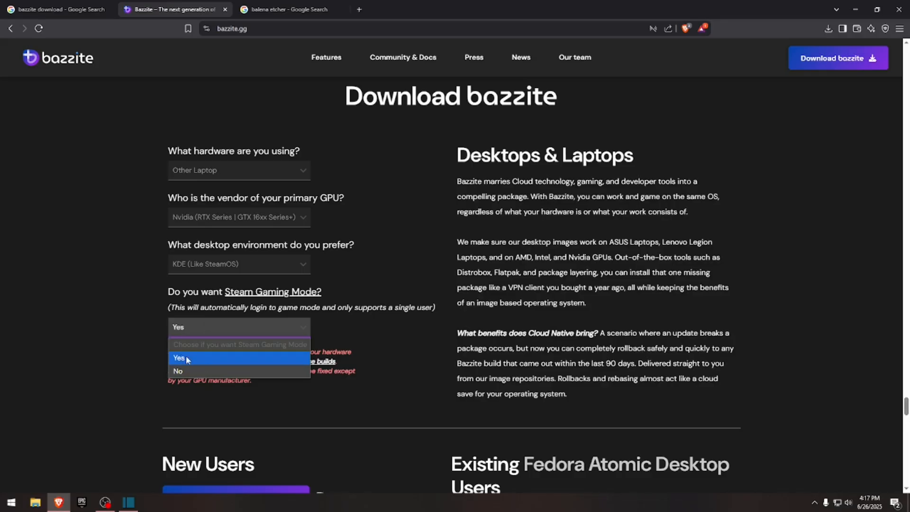
pyautogui.click(179, 359)
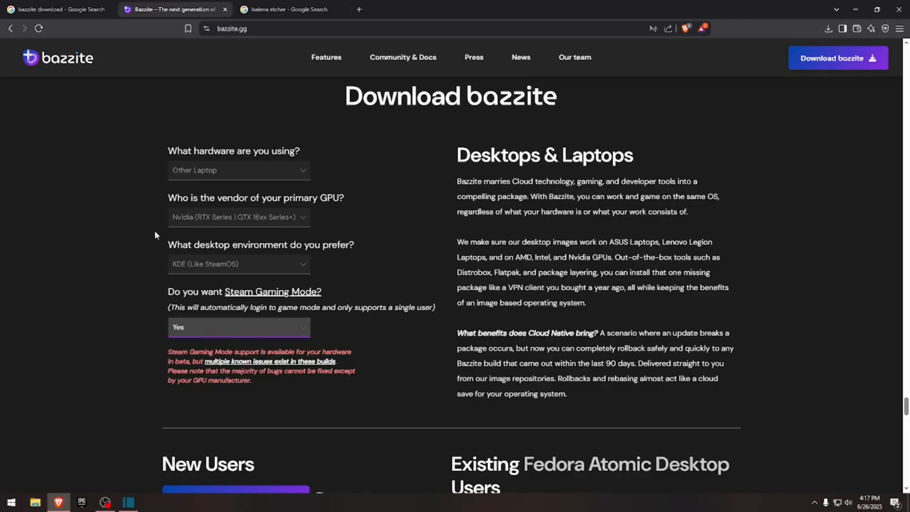
pyautogui.moveTo(384, 253)
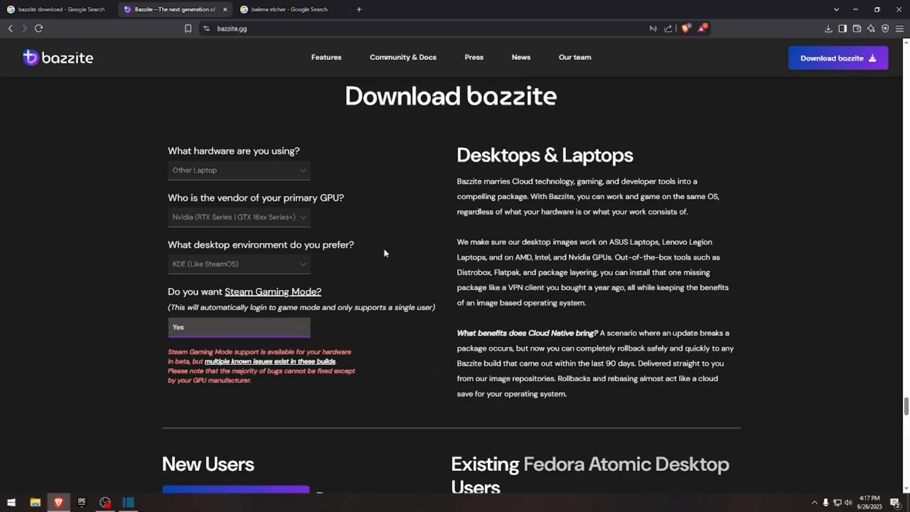
pyautogui.moveTo(111, 200)
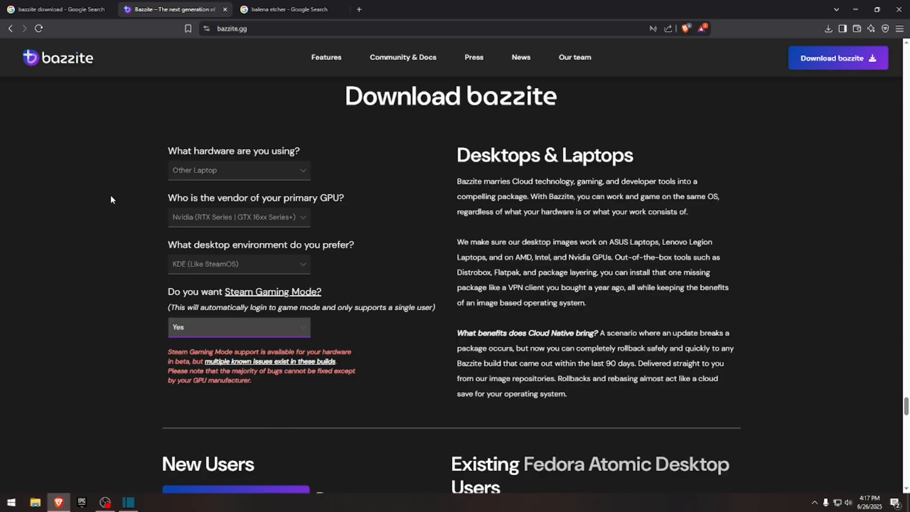
pyautogui.moveTo(780, 103)
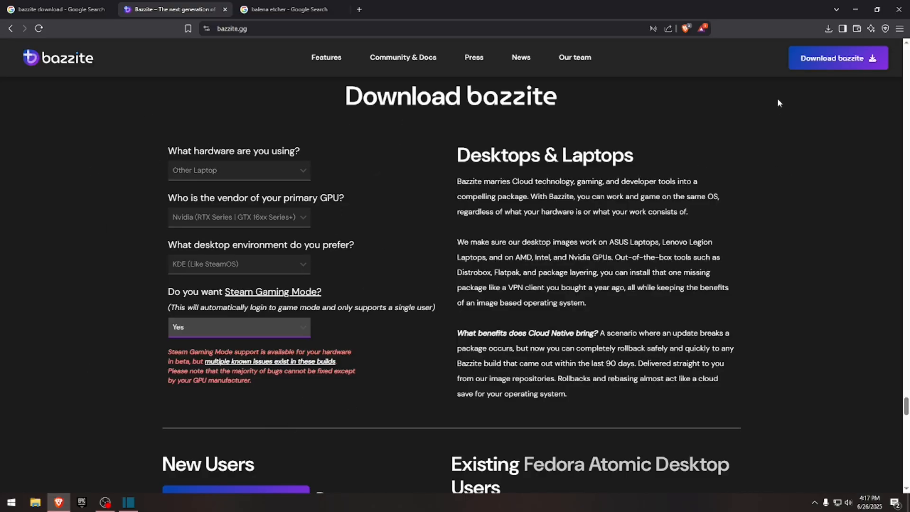
# Start the bazzite-nvidia-open ISO download, then cancel the duplicate save since a copy exists
pyautogui.scroll(-3)
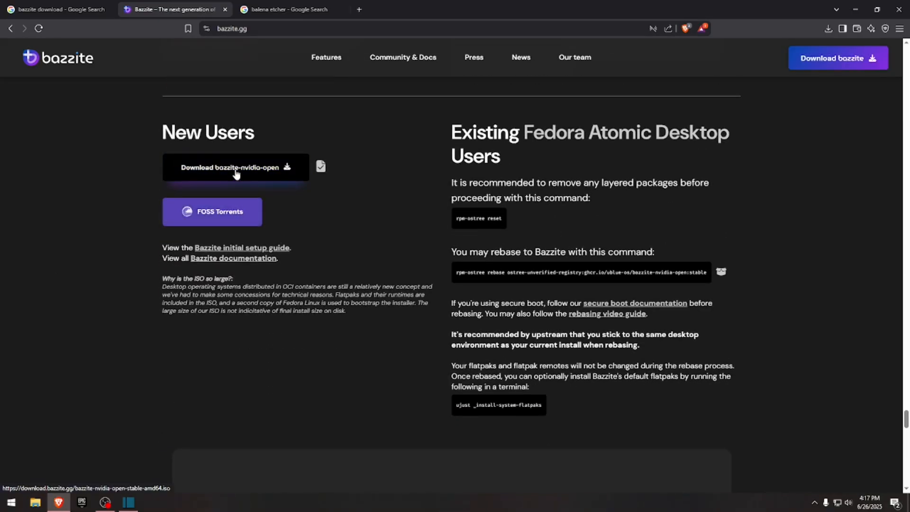
pyautogui.click(235, 167)
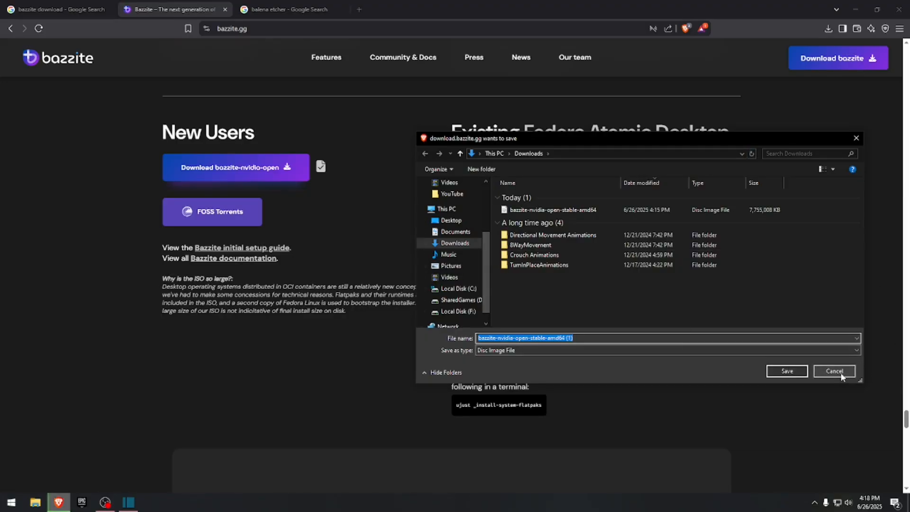
pyautogui.click(834, 370)
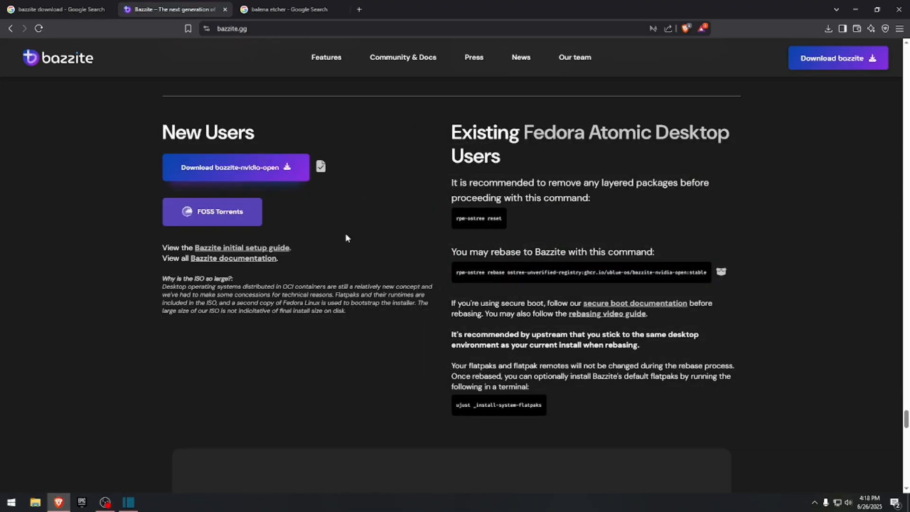
pyautogui.moveTo(353, 227)
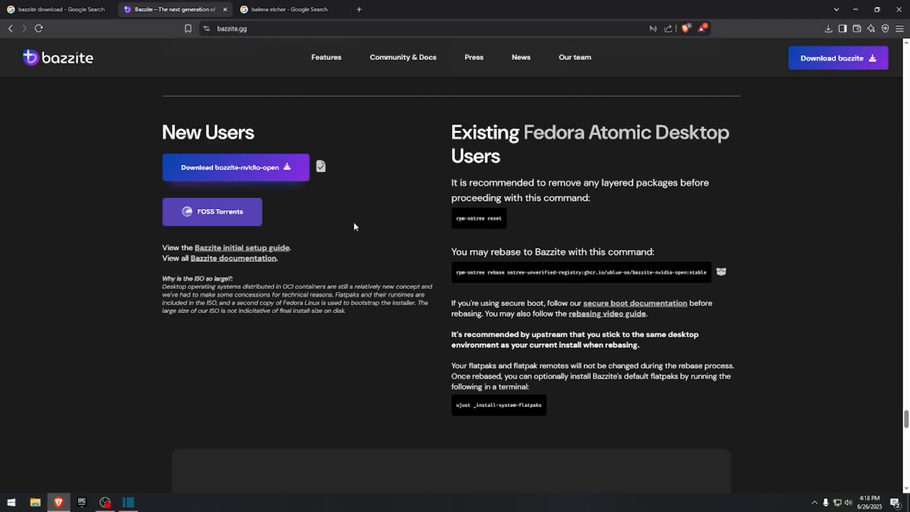
pyautogui.moveTo(854, 10)
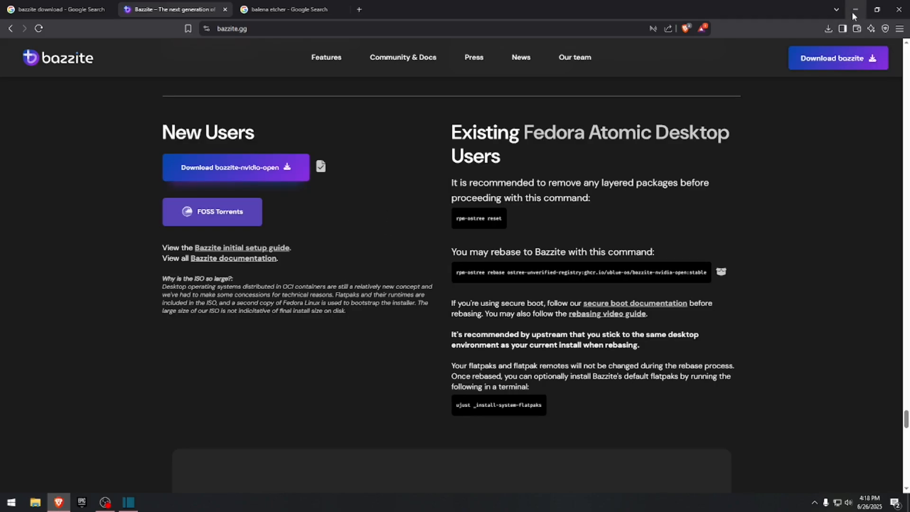
pyautogui.moveTo(854, 10)
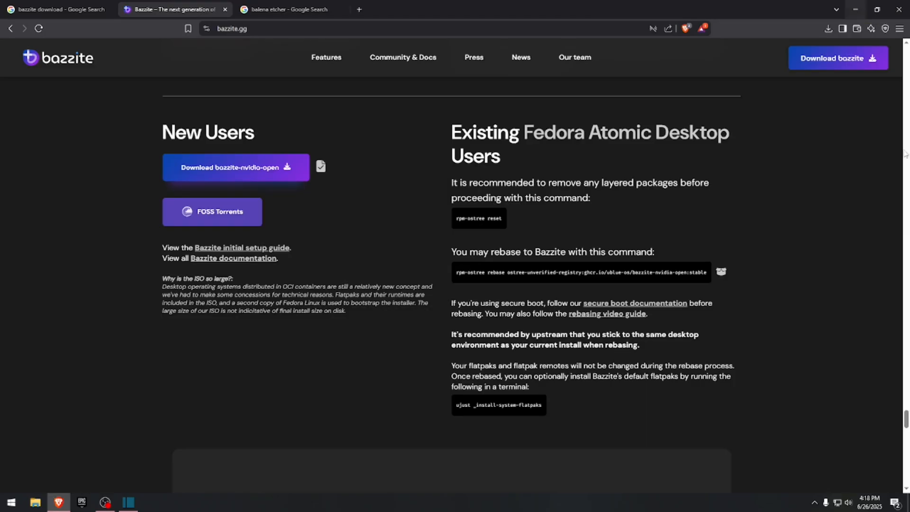
pyautogui.moveTo(280, 213)
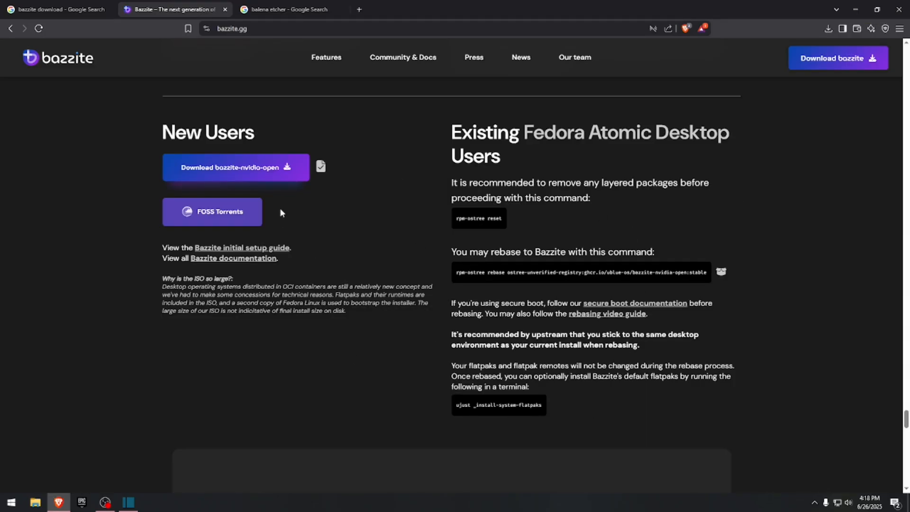
pyautogui.moveTo(406, 223)
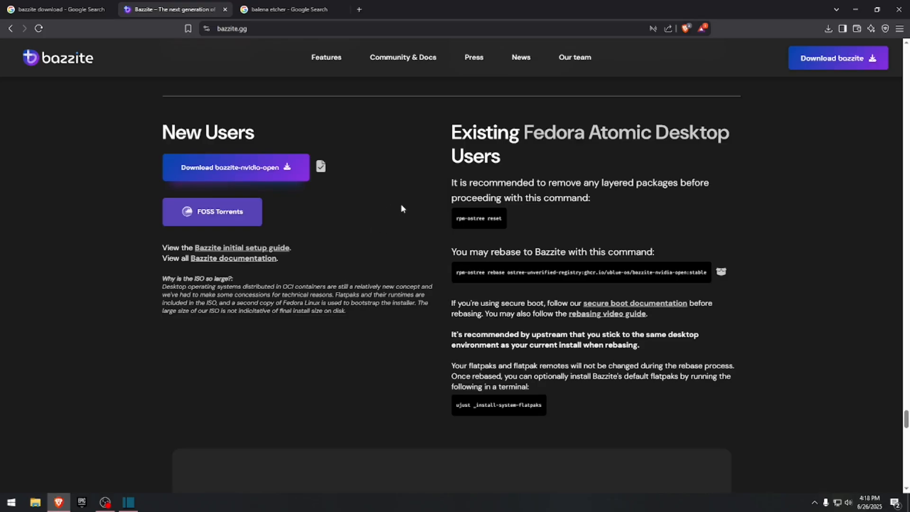
pyautogui.moveTo(403, 210)
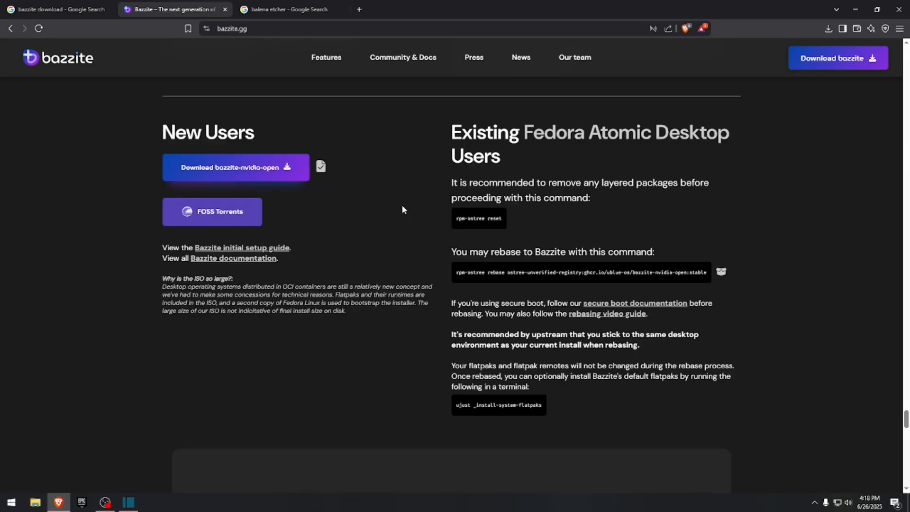
pyautogui.moveTo(383, 212)
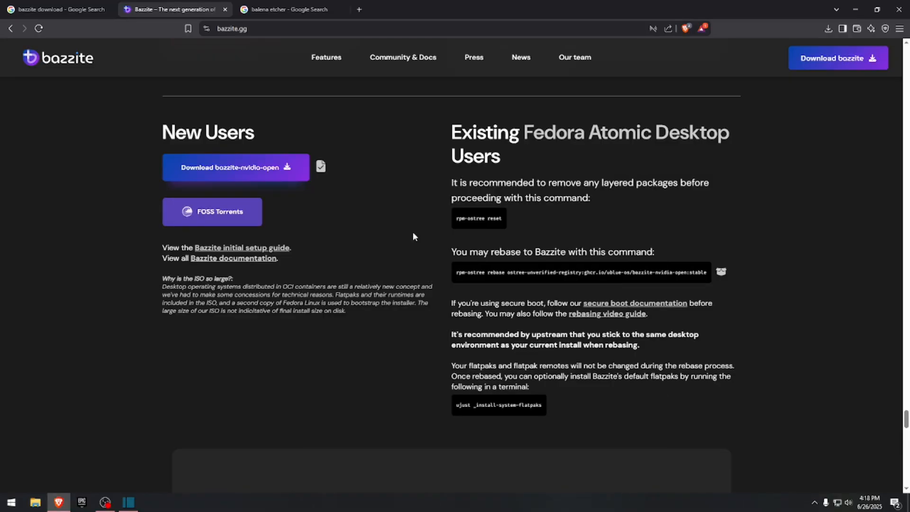
pyautogui.moveTo(383, 218)
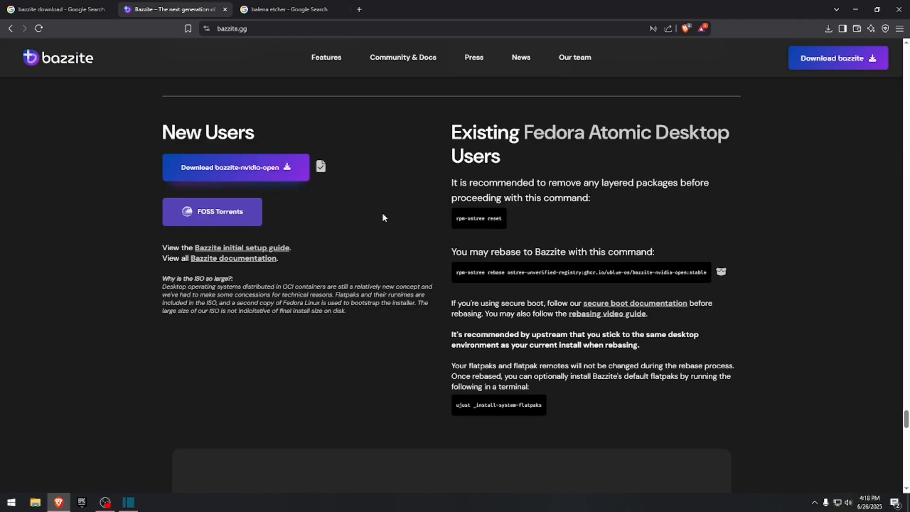
pyautogui.moveTo(404, 175)
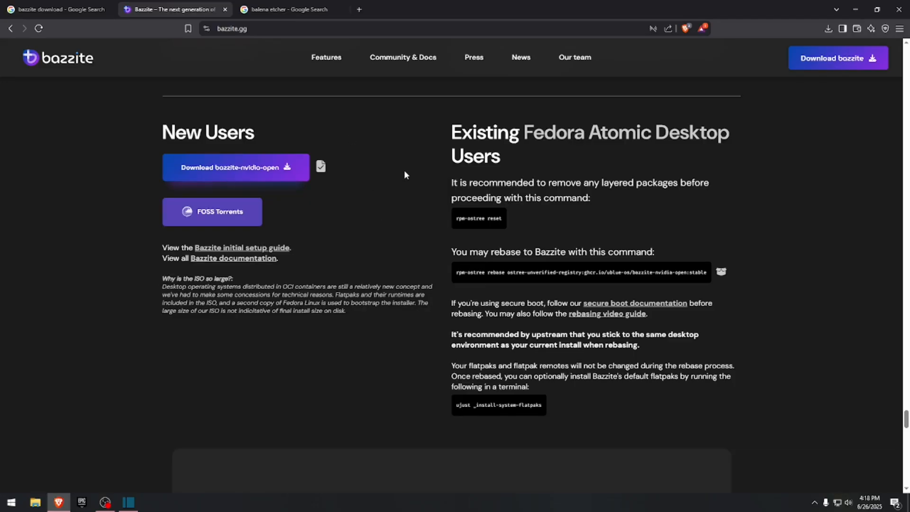
# Go to etcher.balena.io and jump to the Download Etcher table of installers
pyautogui.click(290, 10)
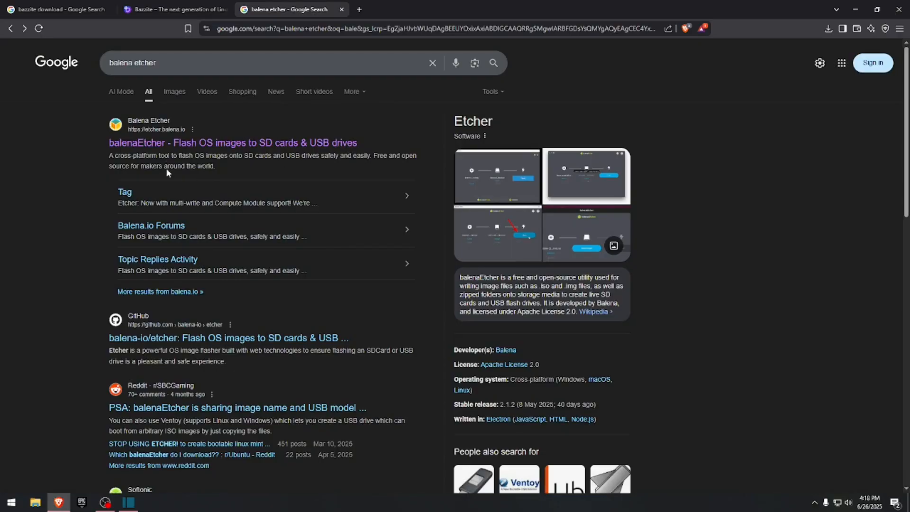
pyautogui.click(233, 143)
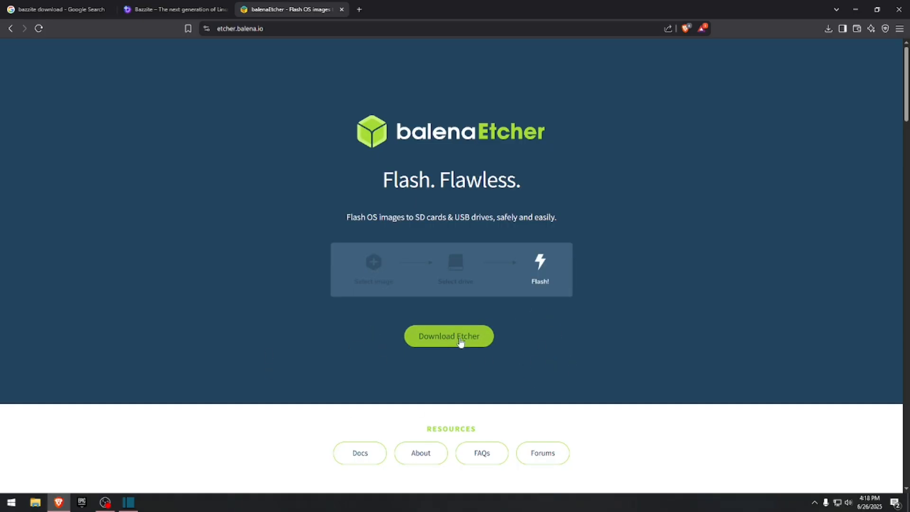
pyautogui.click(449, 337)
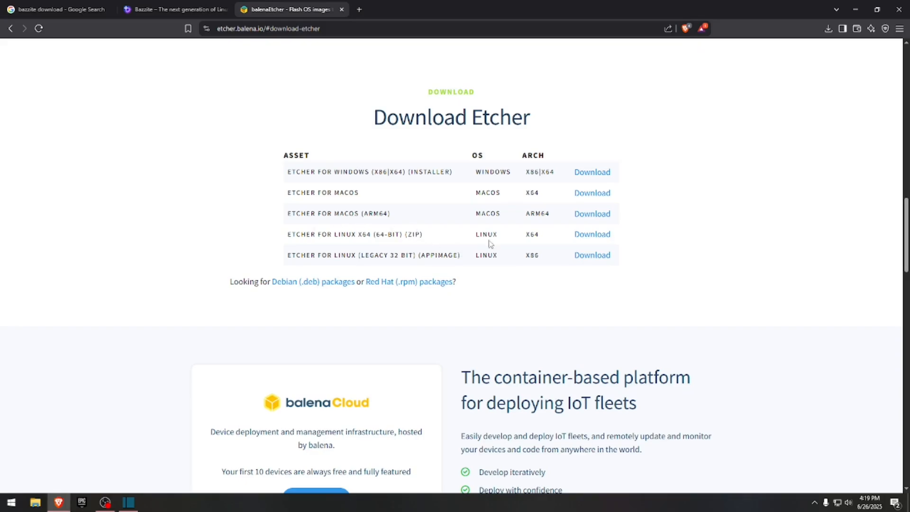
pyautogui.moveTo(591, 249)
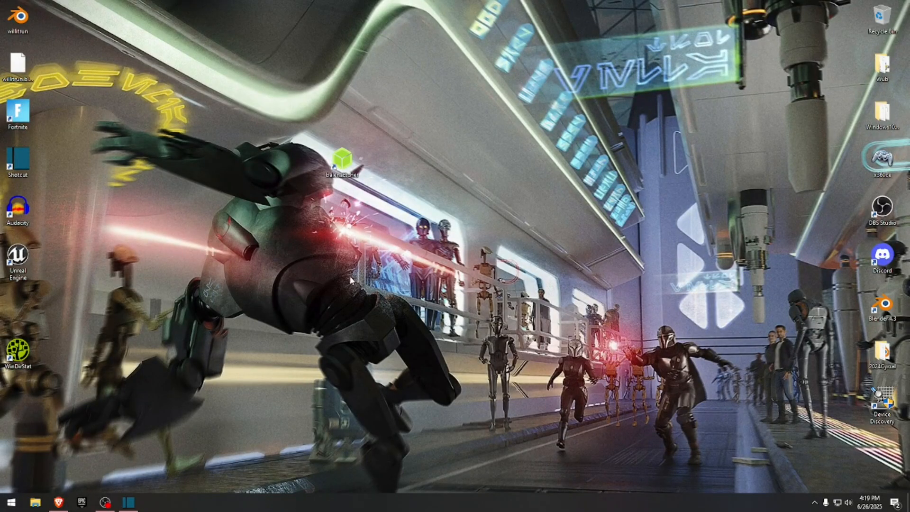
pyautogui.moveTo(246, 173)
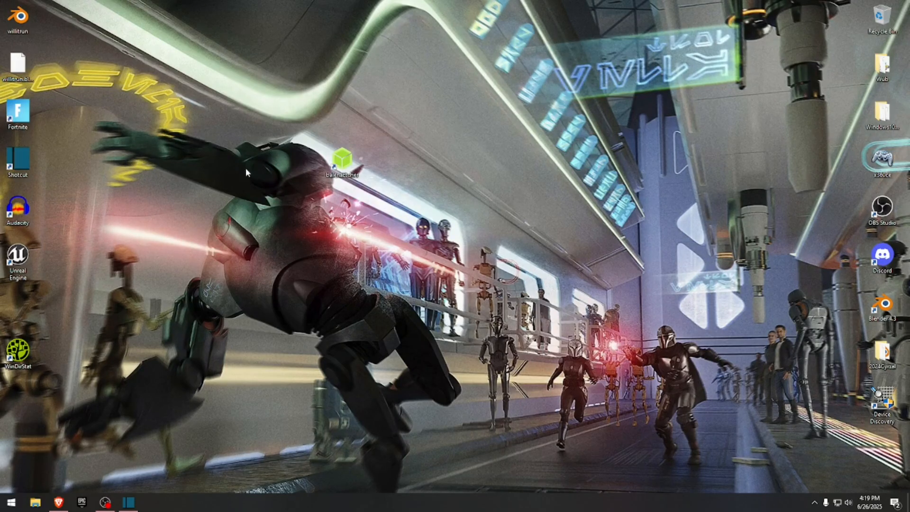
# Launch balenaEtcher and load the Bazzite ISO as the image to flash
pyautogui.doubleClick(342, 158)
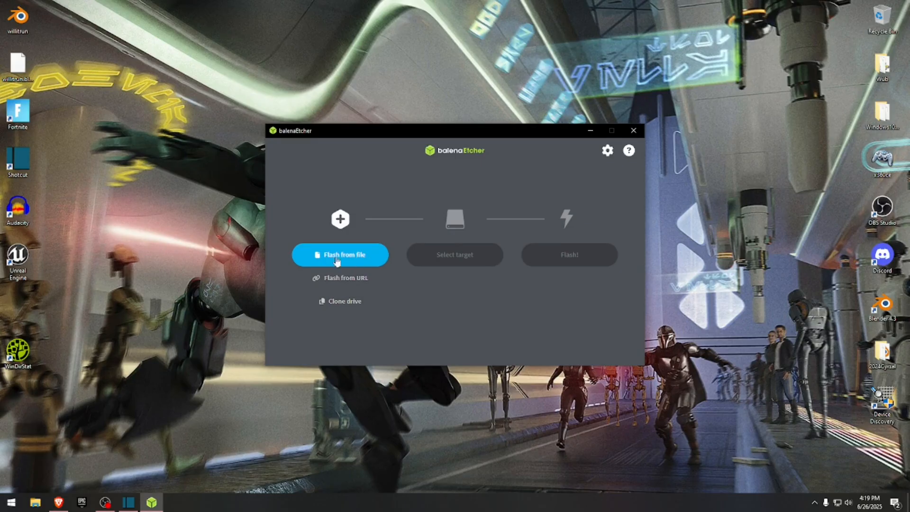
pyautogui.click(340, 254)
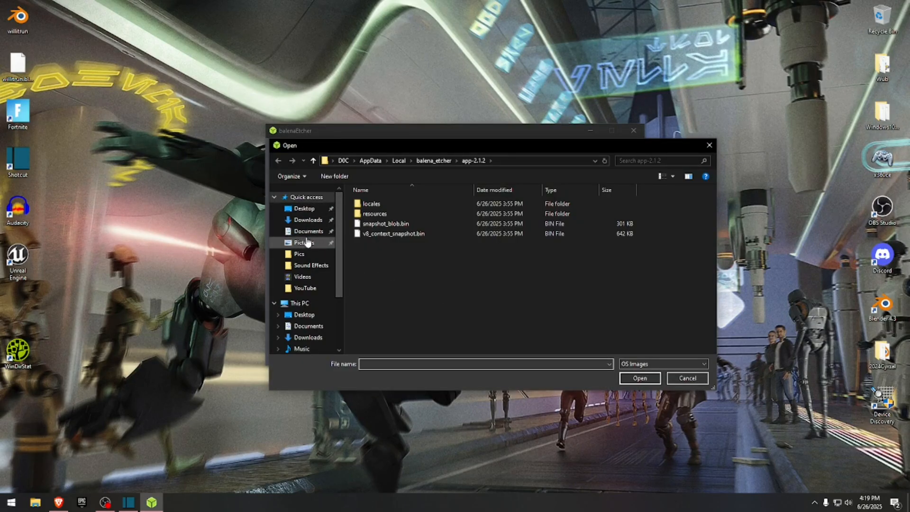
pyautogui.click(308, 220)
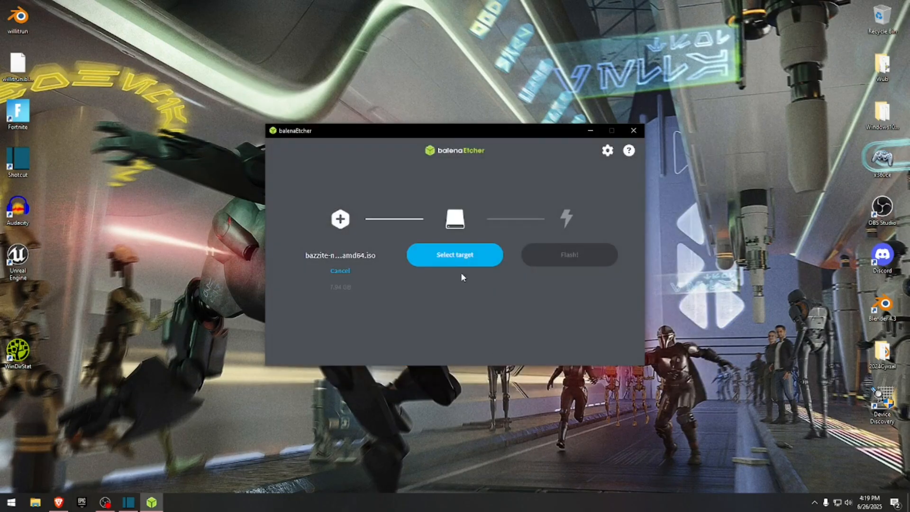
# Target the Verbatim USB Device and flash the ISO to it
pyautogui.click(454, 254)
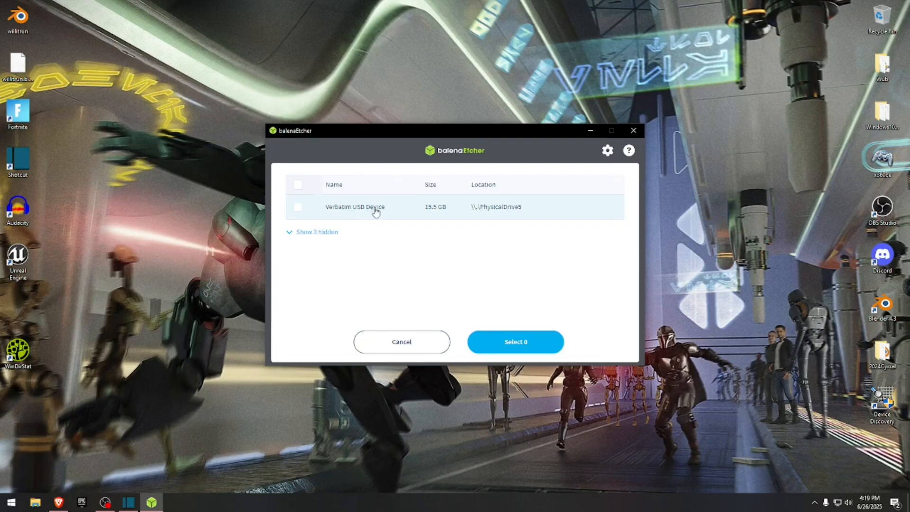
pyautogui.click(298, 207)
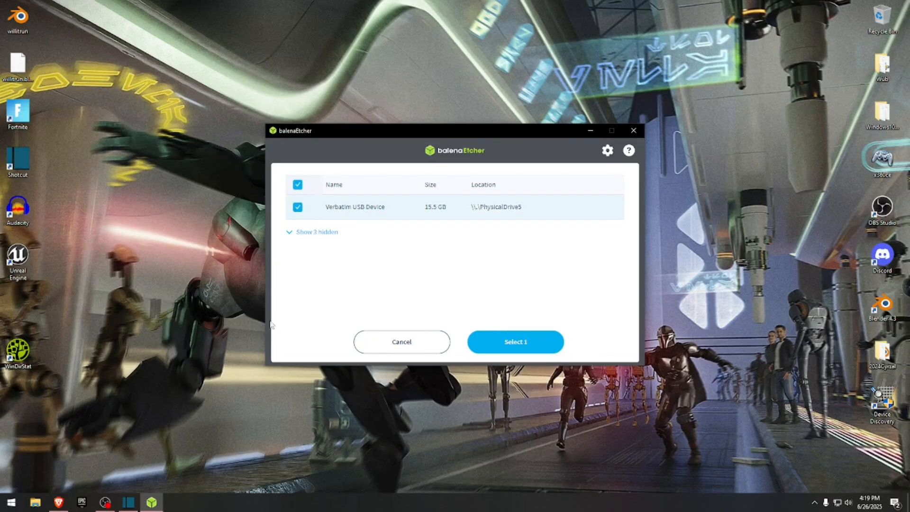
pyautogui.click(514, 341)
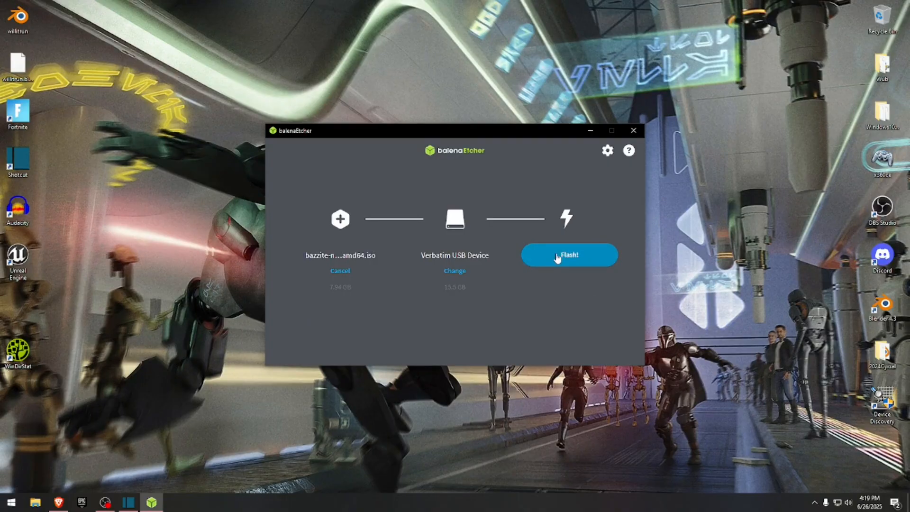
pyautogui.click(569, 255)
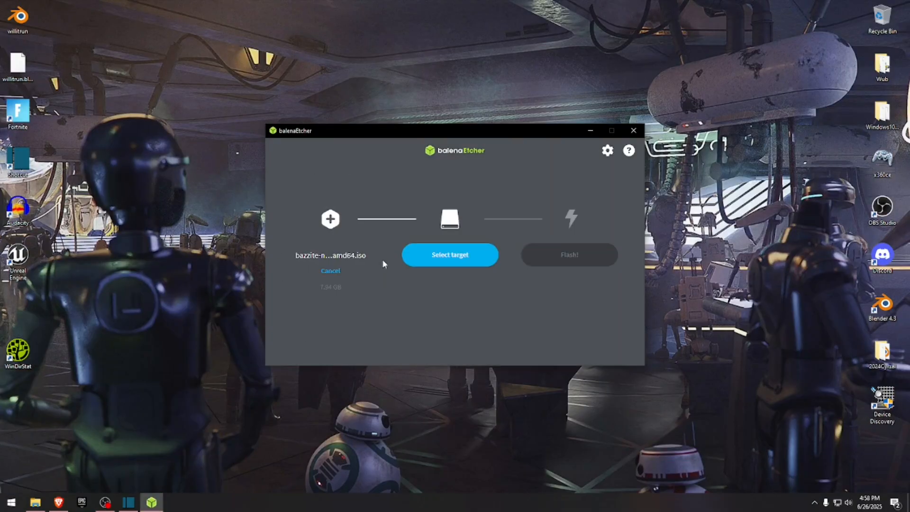
pyautogui.moveTo(453, 325)
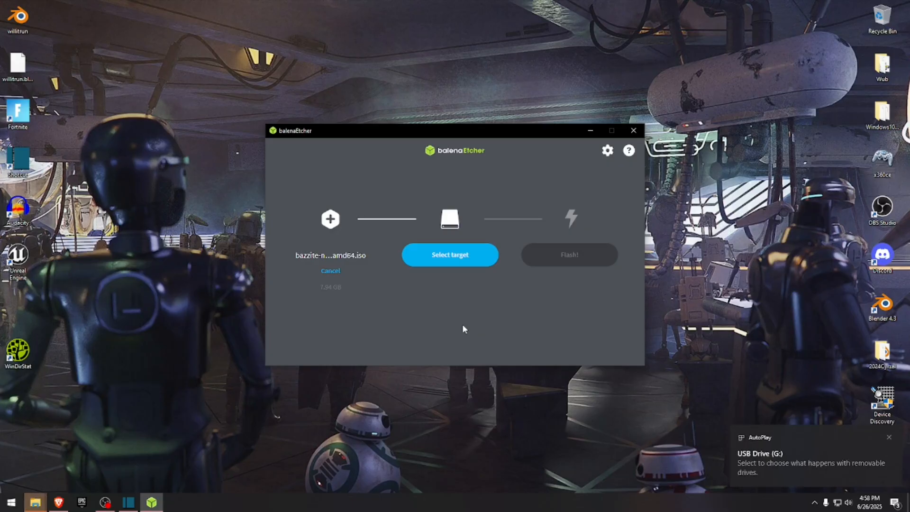
pyautogui.click(890, 437)
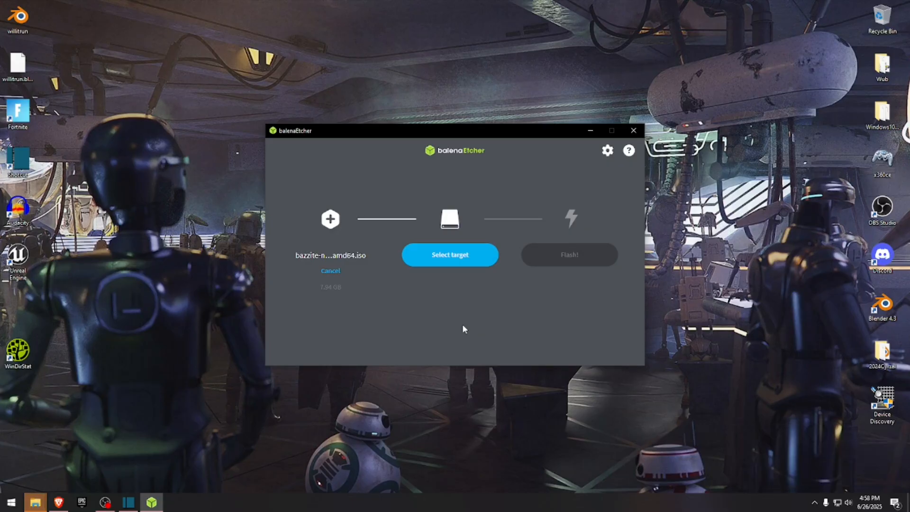
pyautogui.moveTo(498, 331)
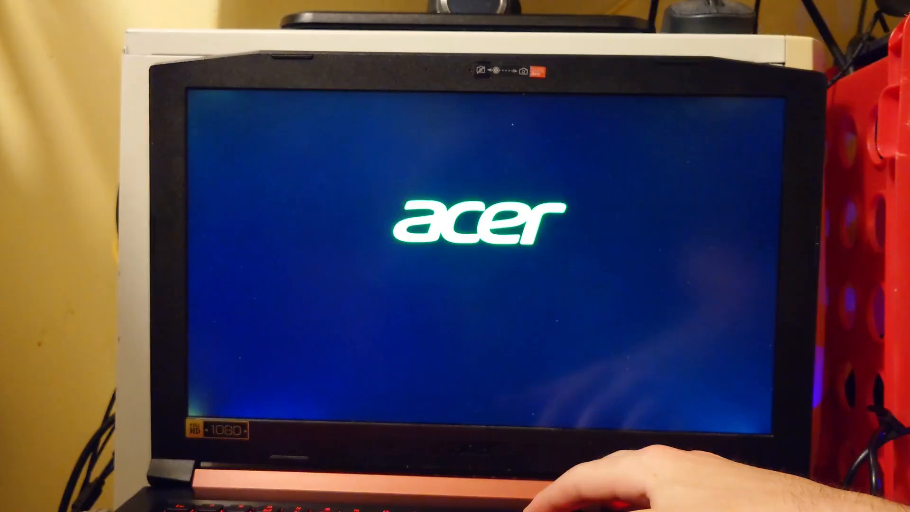
# Boot the Acer laptop from the USB HDD via the F12 Boot Manager into the Bazzite installer
pyautogui.press('f12')
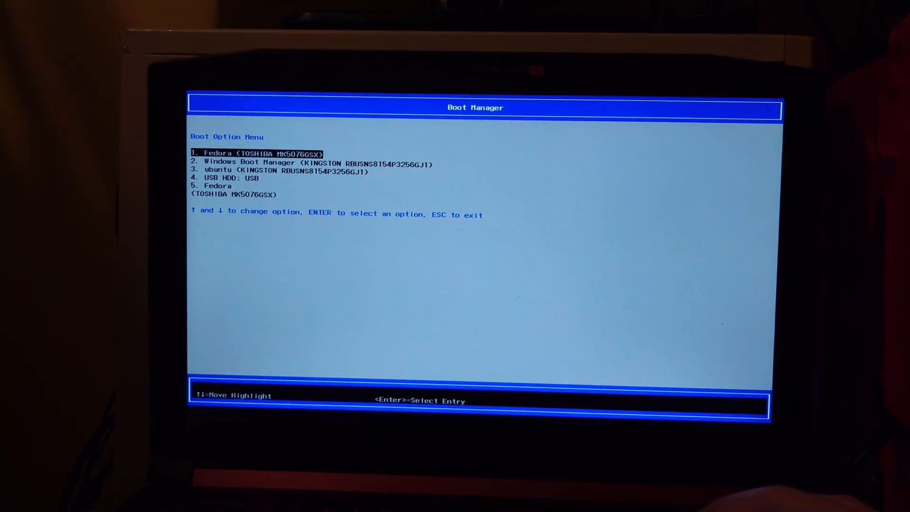
pyautogui.press('Down')
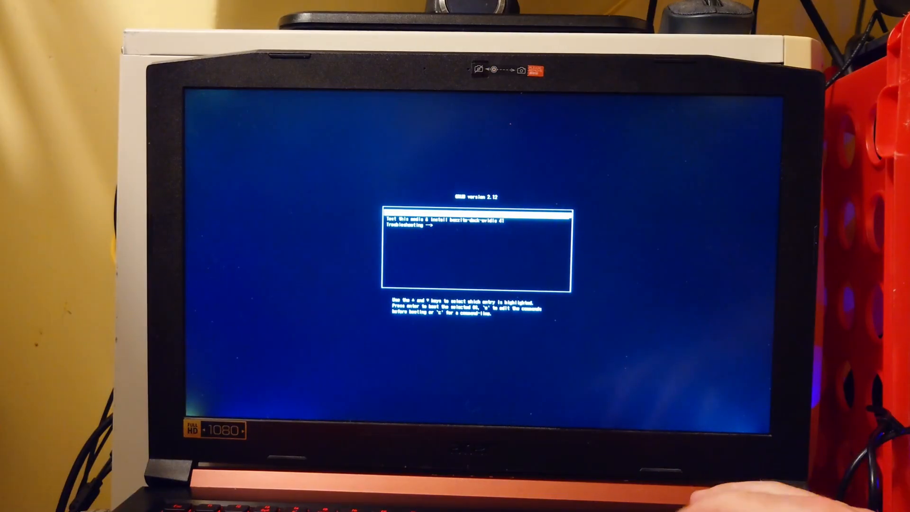
pyautogui.press('enter')
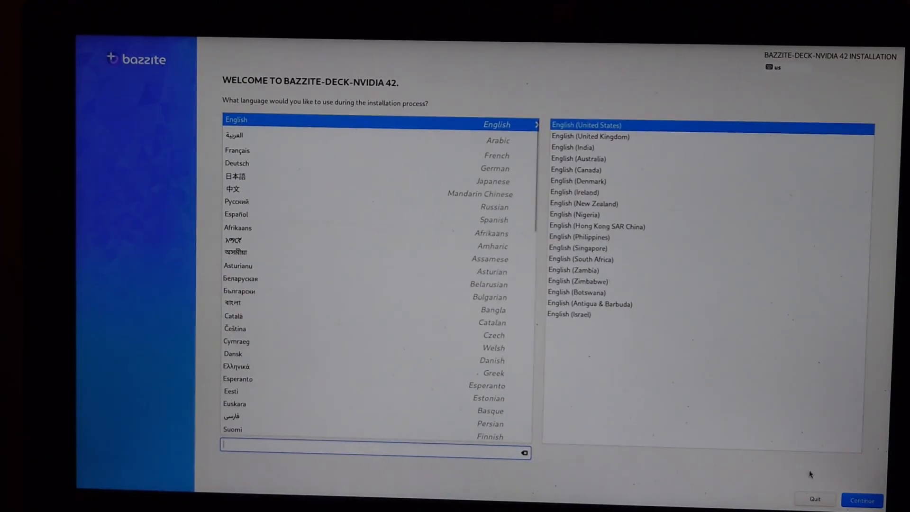
# Keep English (United States) and proceed to User Creation from the Installation Summary
pyautogui.click(862, 499)
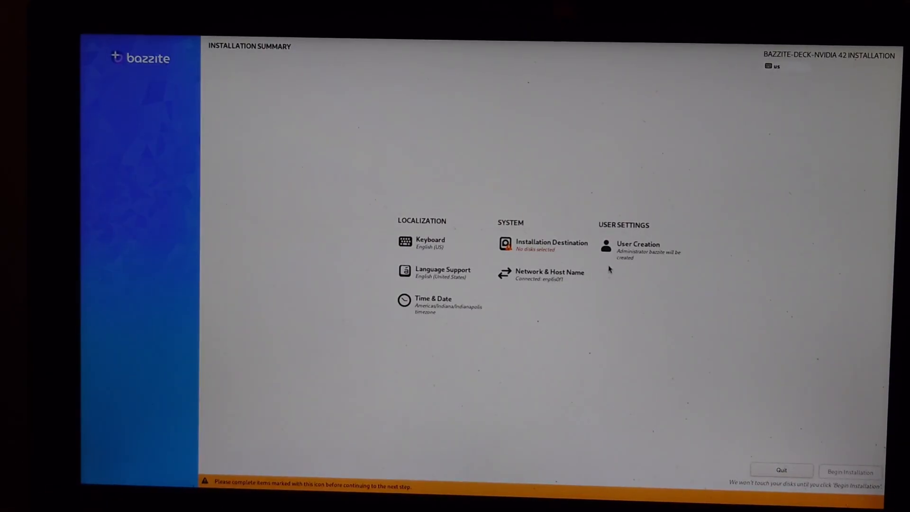
pyautogui.click(638, 243)
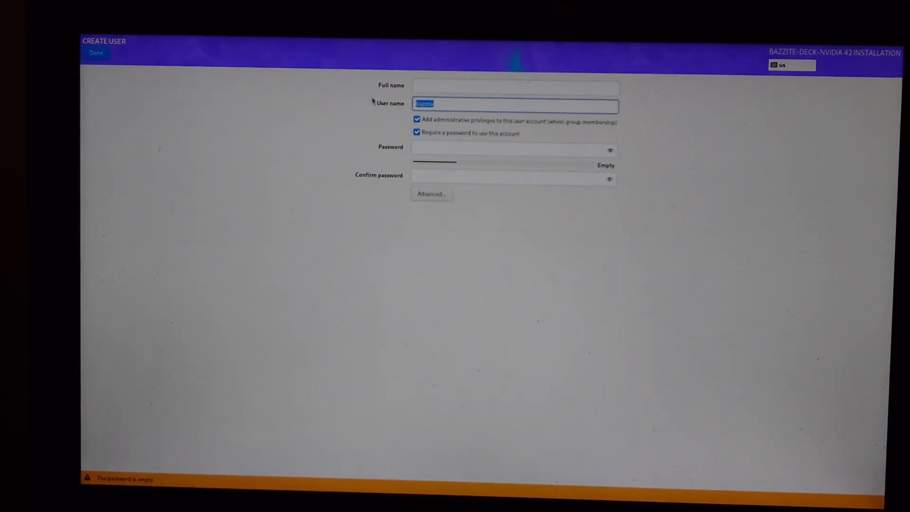
# Create the administrator account with user name deck, full name, and matching password, then finish with Done
pyautogui.write('deck')
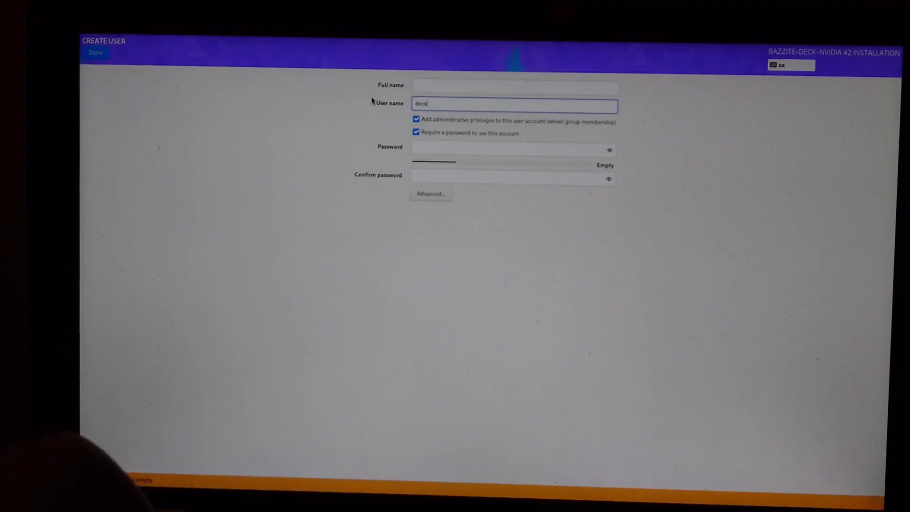
pyautogui.click(514, 85)
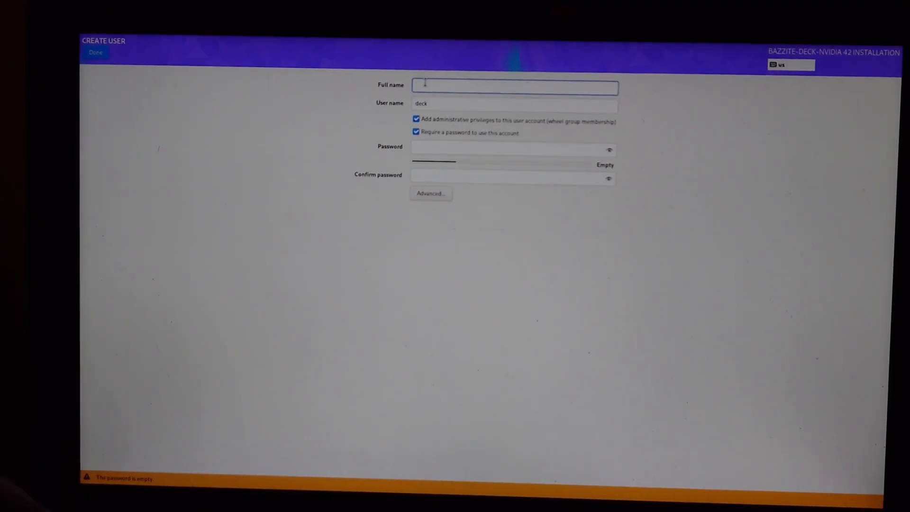
pyautogui.write('do')
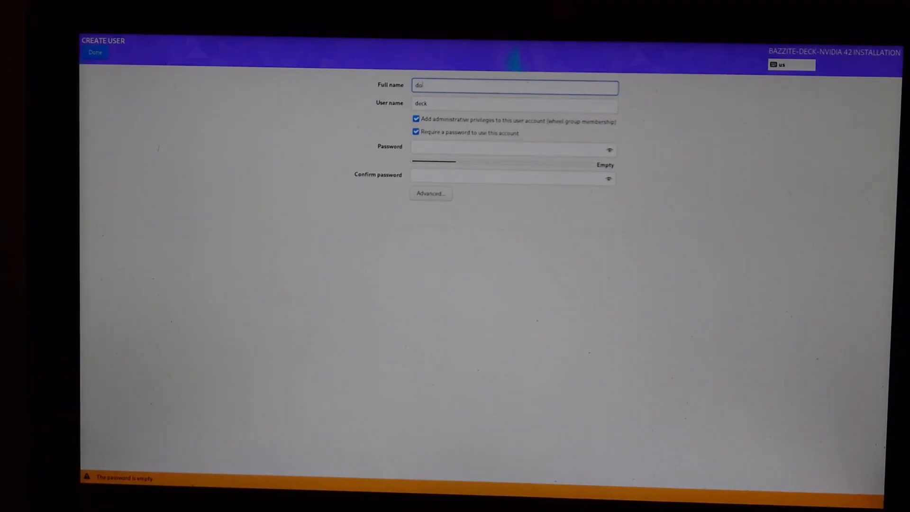
pyautogui.click(511, 150)
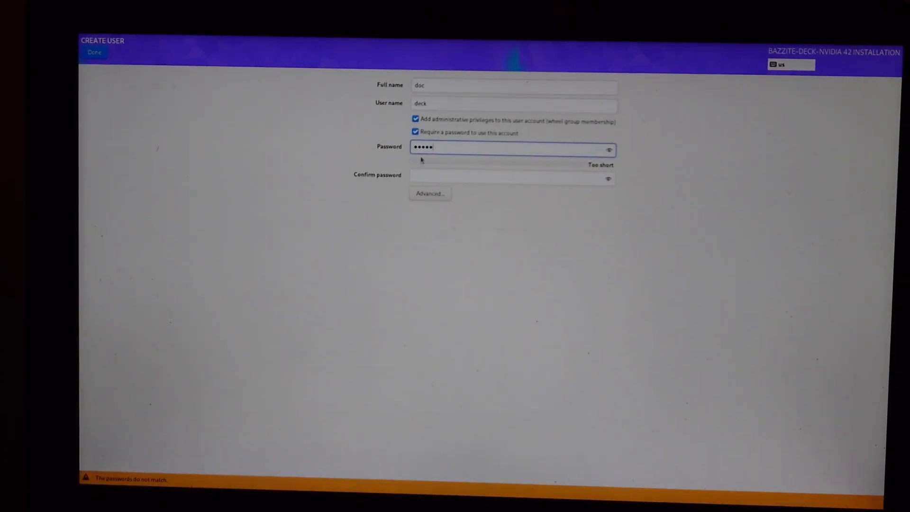
pyautogui.click(511, 178)
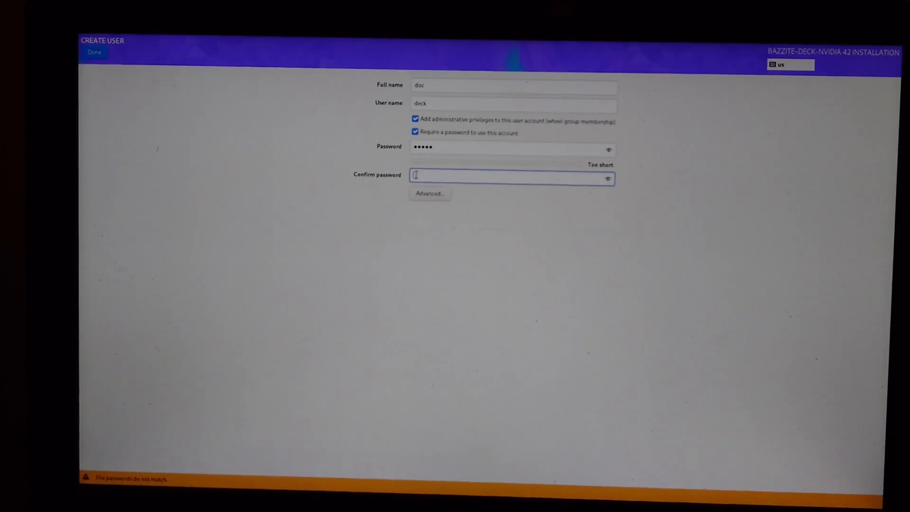
pyautogui.write('•••••')
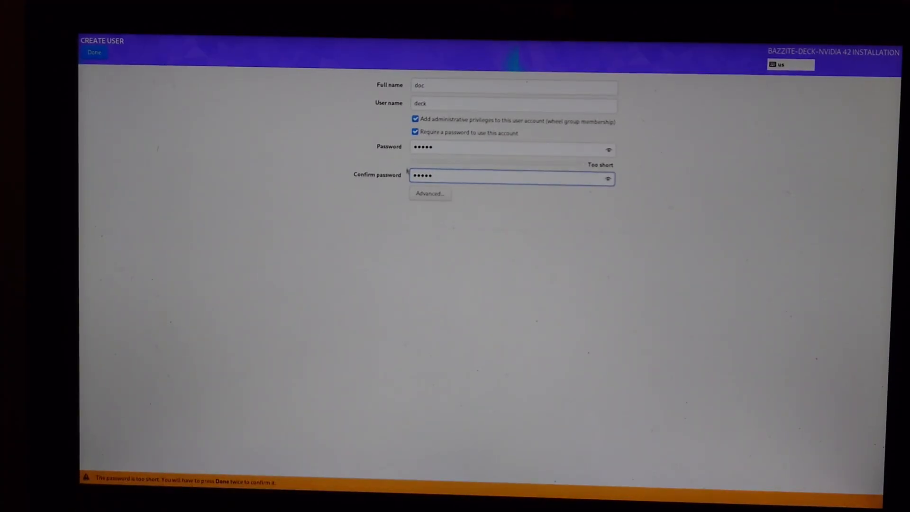
pyautogui.write('x')
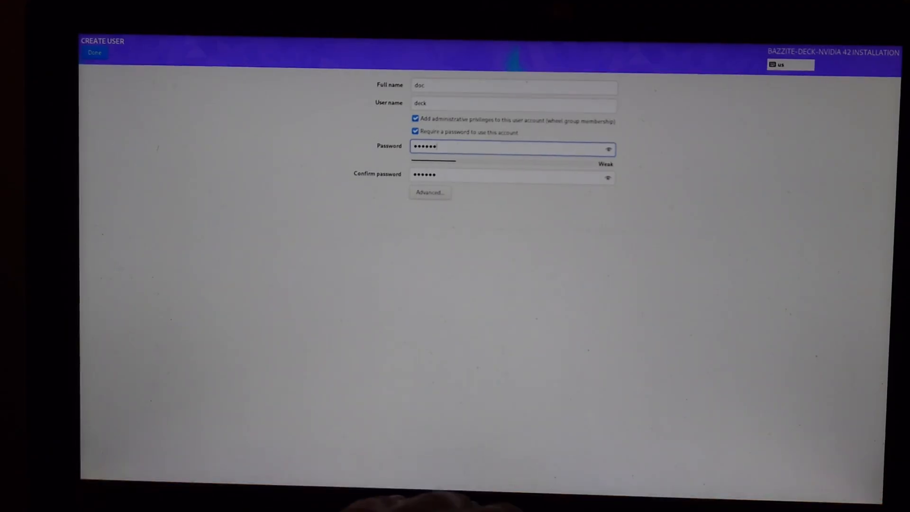
pyautogui.click(94, 52)
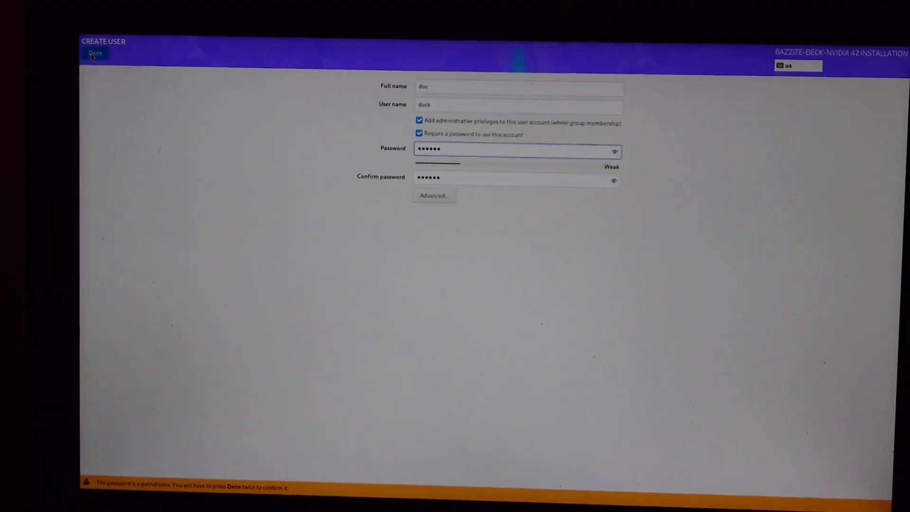
pyautogui.click(94, 53)
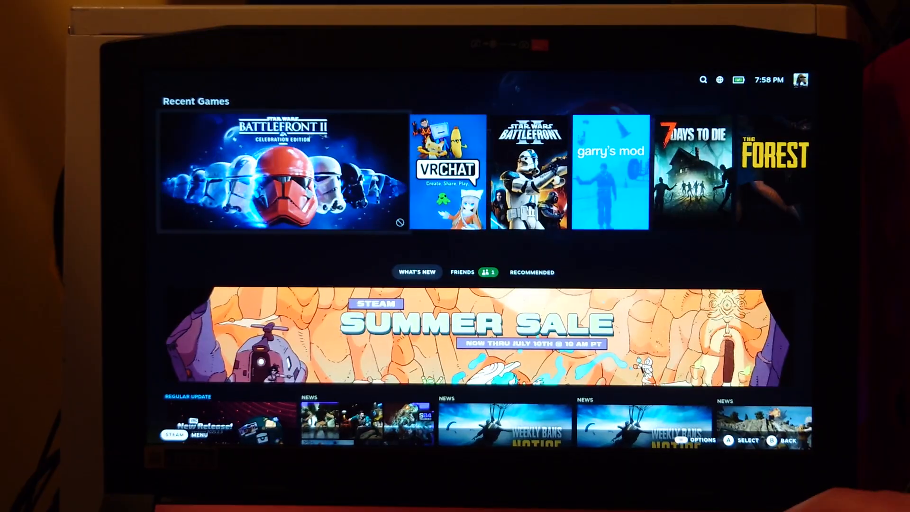
# Use the Steam menu's Power options to Switch to Desktop
pyautogui.press('right')
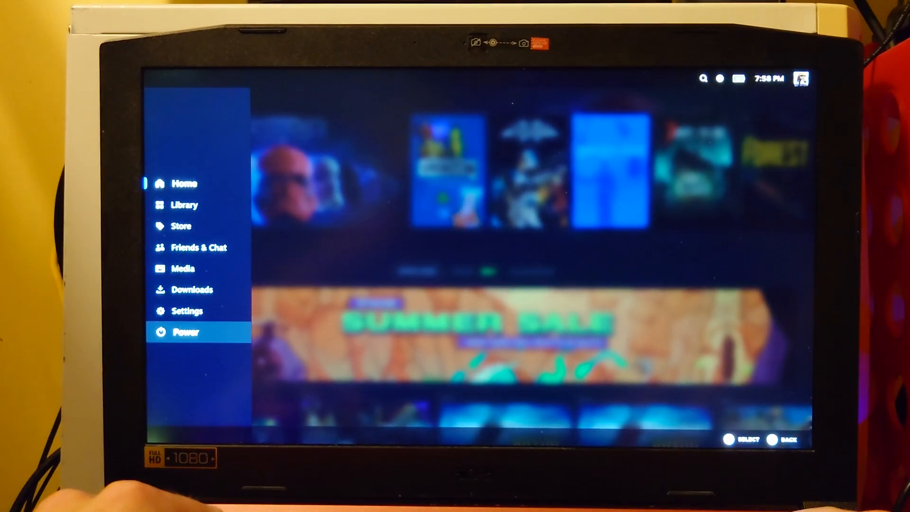
pyautogui.click(186, 332)
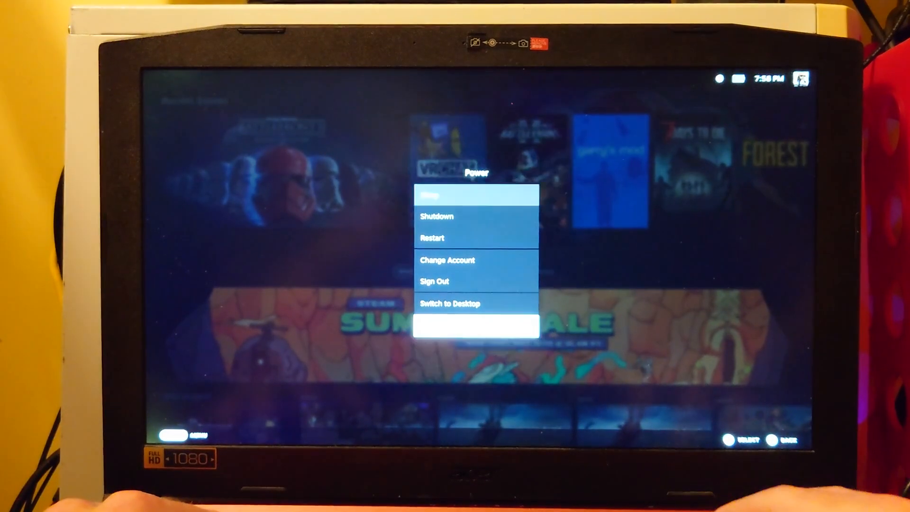
pyautogui.click(453, 303)
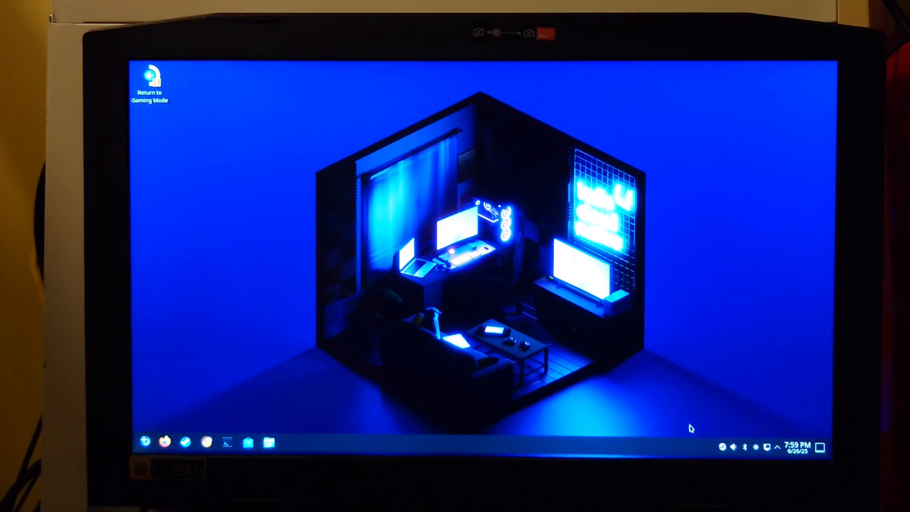
# Go to the Interface section of Steam Settings
pyautogui.click(723, 447)
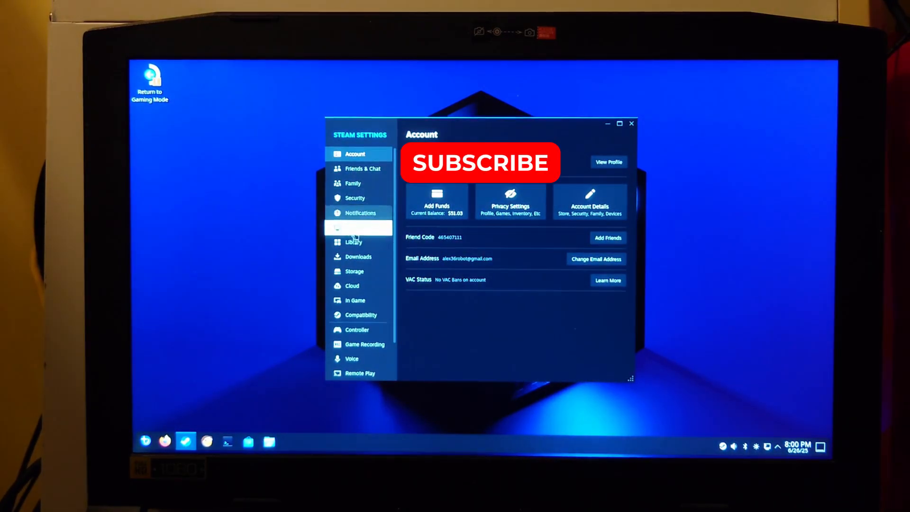
pyautogui.click(357, 227)
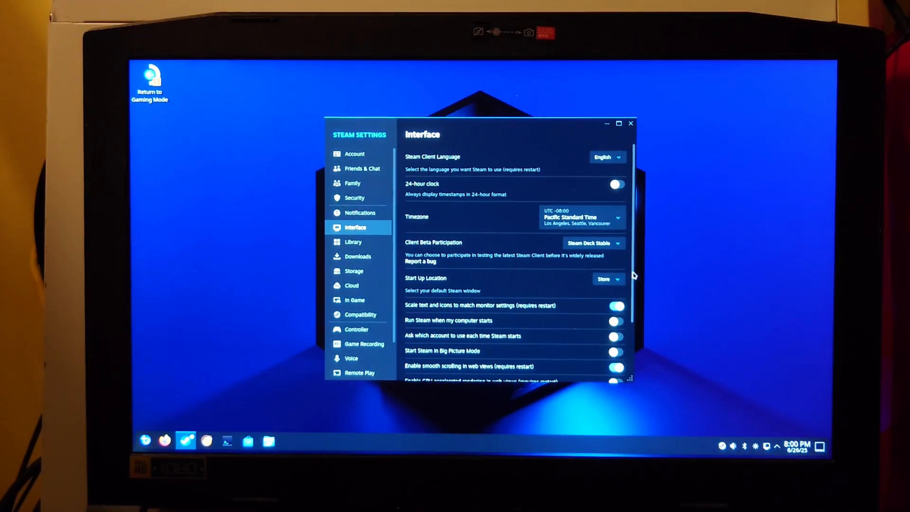
pyautogui.scroll(-3)
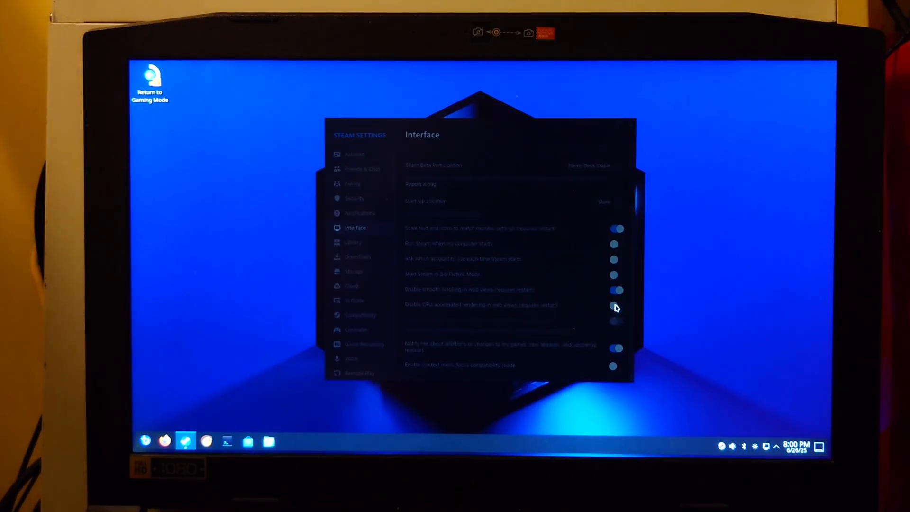
# Enable GPU accelerated rendering in web views, choose Restart Later, and close Settings
pyautogui.click(614, 306)
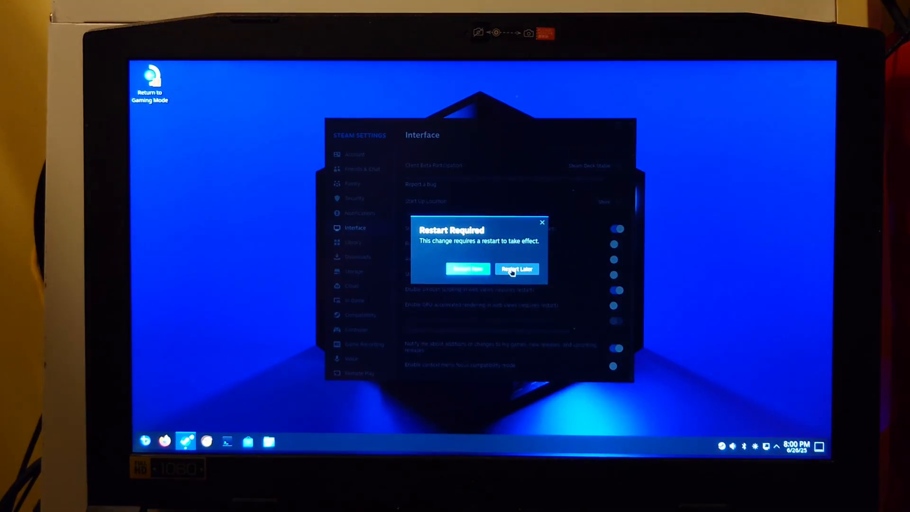
pyautogui.click(517, 269)
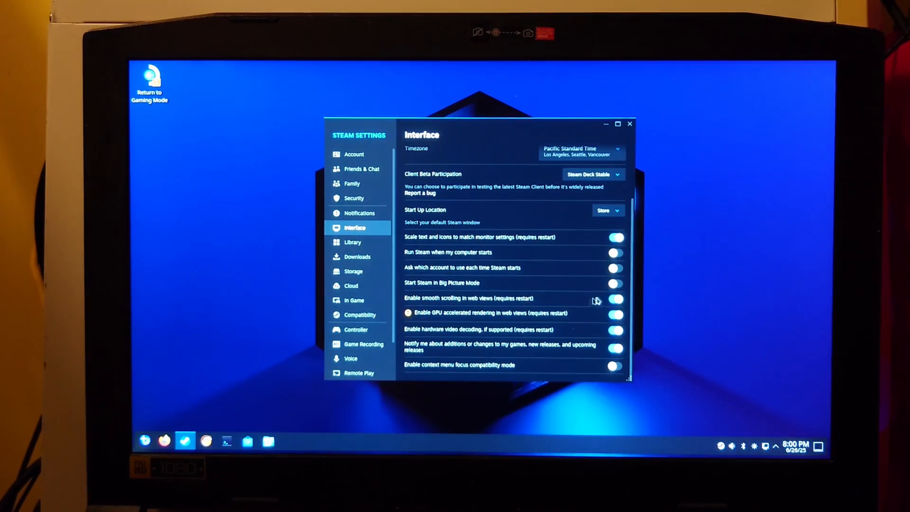
pyautogui.moveTo(593, 301)
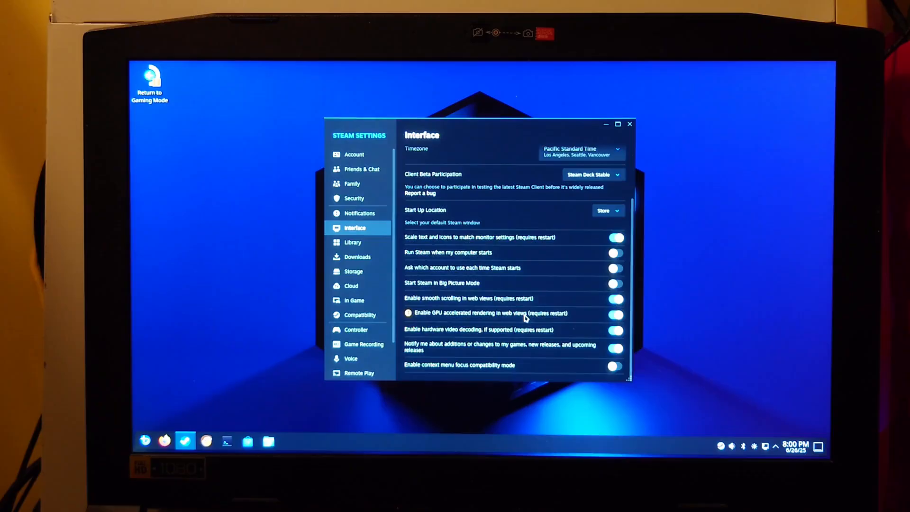
pyautogui.moveTo(630, 125)
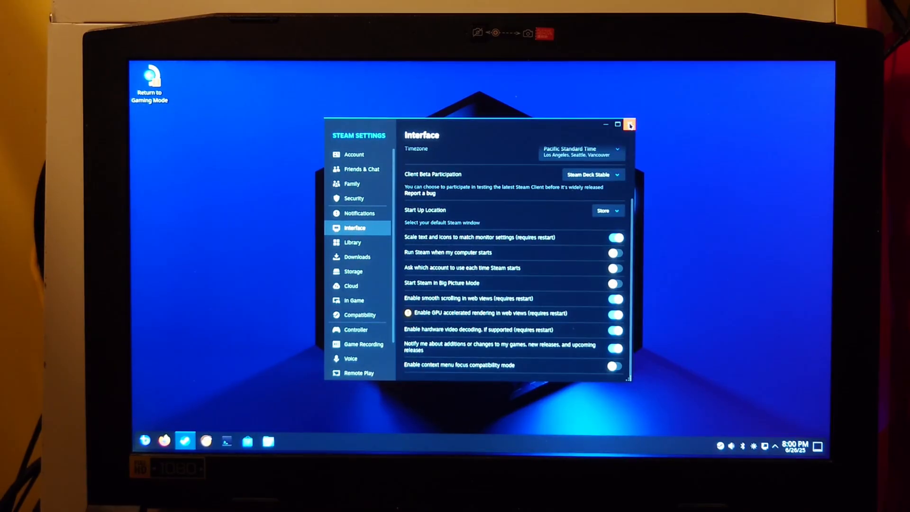
pyautogui.click(630, 124)
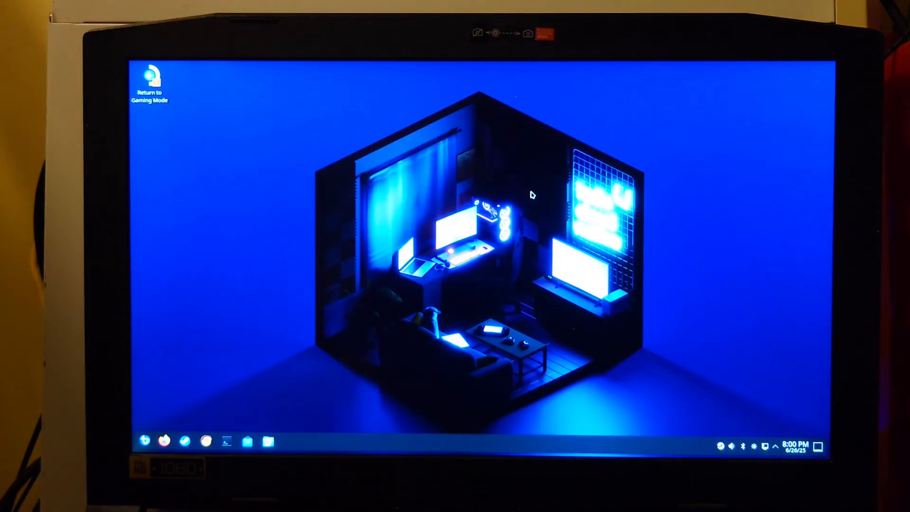